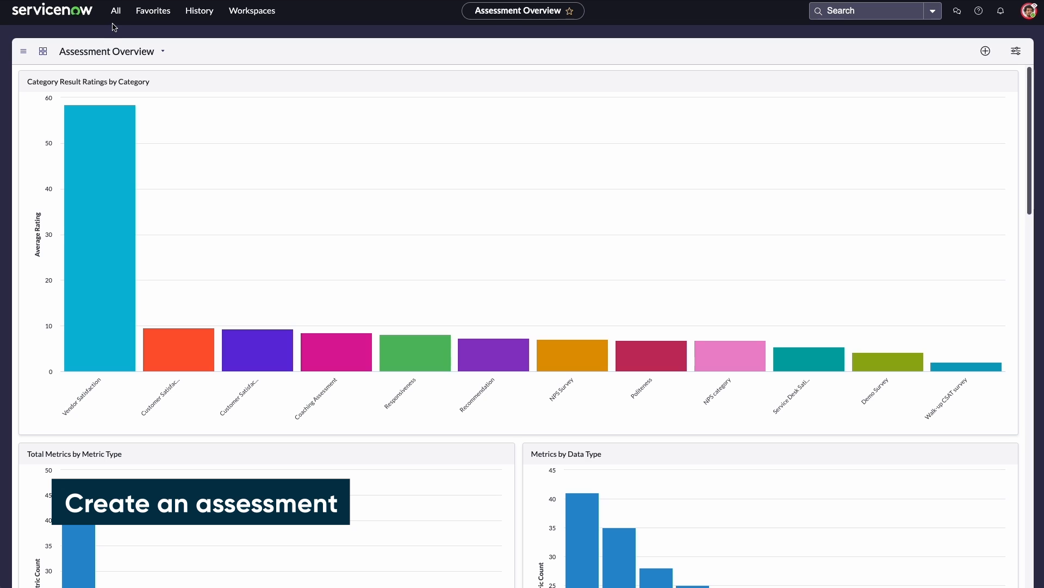
Filter the All menu for 'types' and open Assessments > Metric Definition > Types.
{"action": "left_click", "coordinate": [115, 11]}
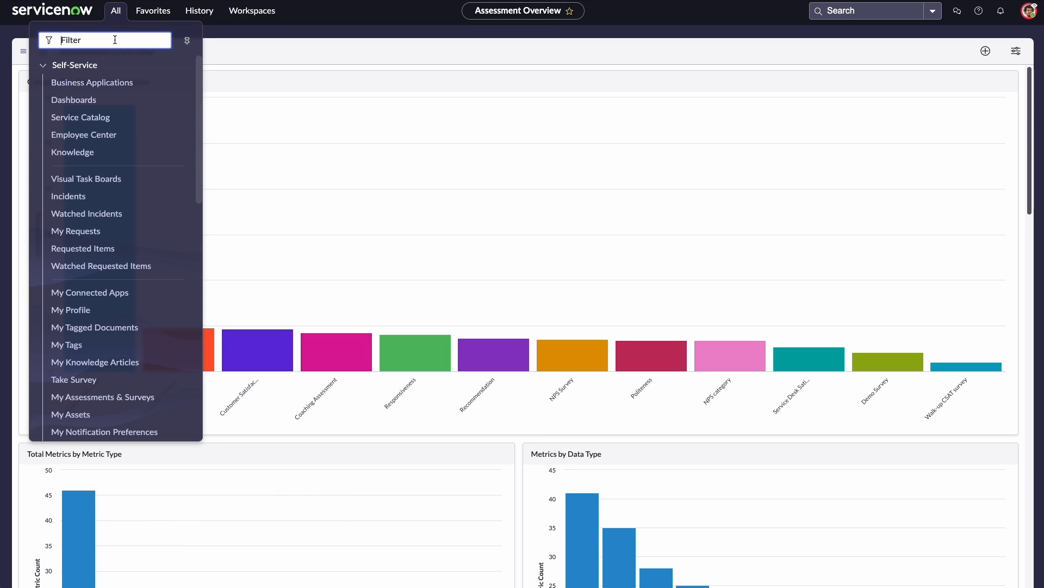
{"action": "type", "text": "types"}
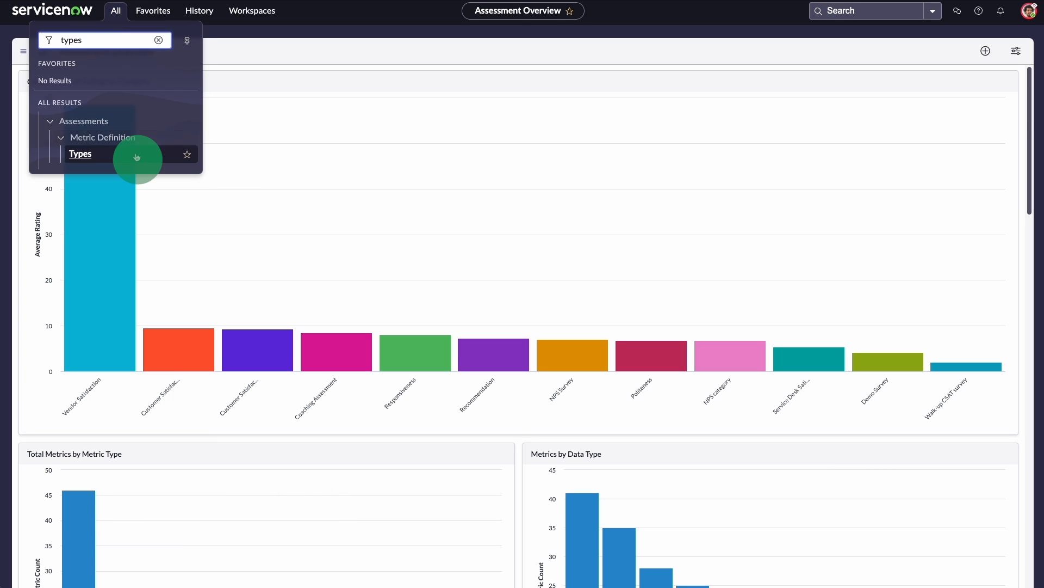
{"action": "left_click", "coordinate": [80, 154]}
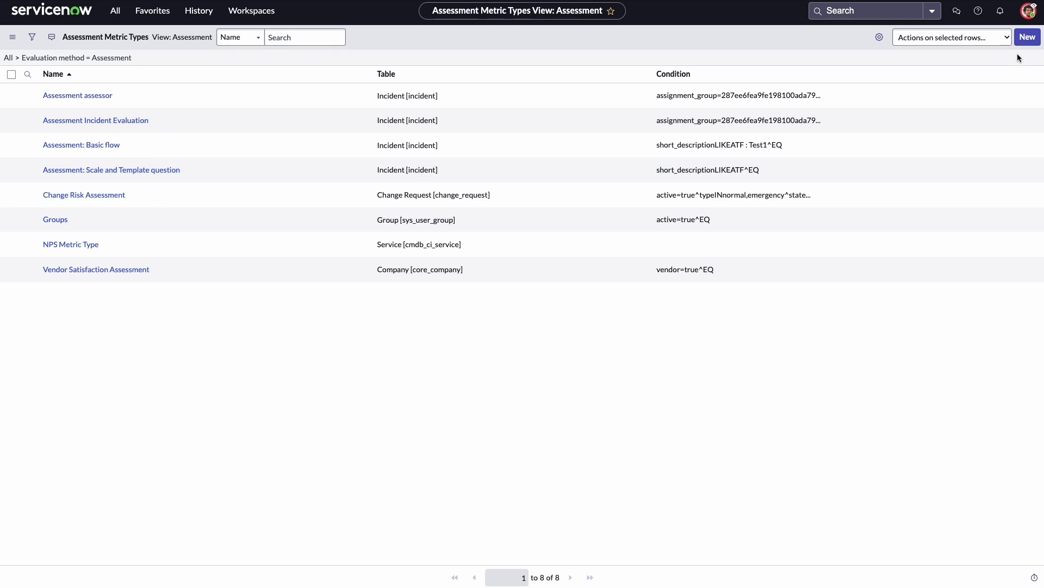
{"action": "mouse_move", "coordinate": [1027, 36]}
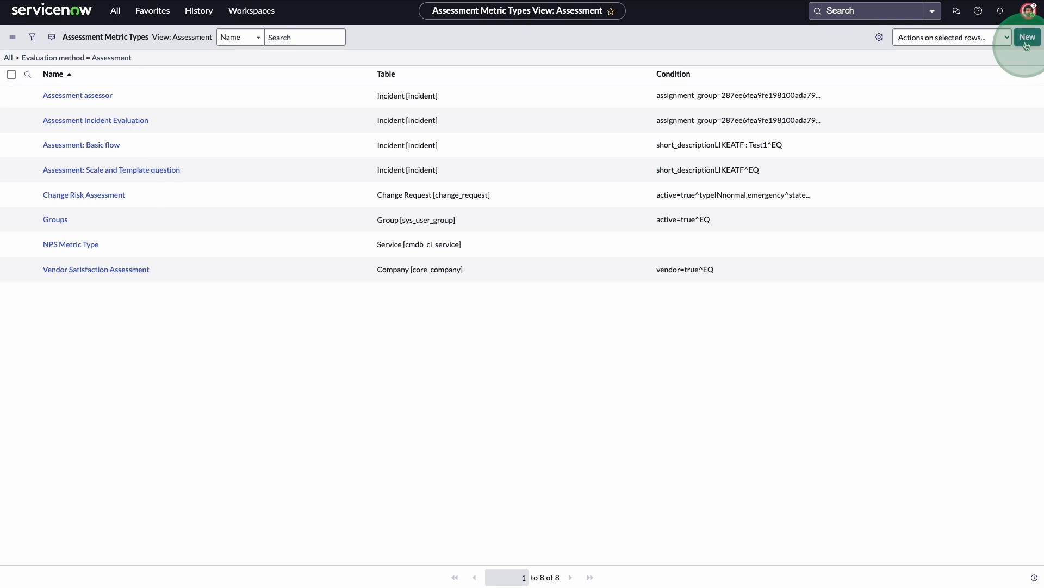
Create metric type 'Assessment Incident Technical Issues' with scale factor 100 and yourself as owner.
{"action": "left_click", "coordinate": [1026, 37]}
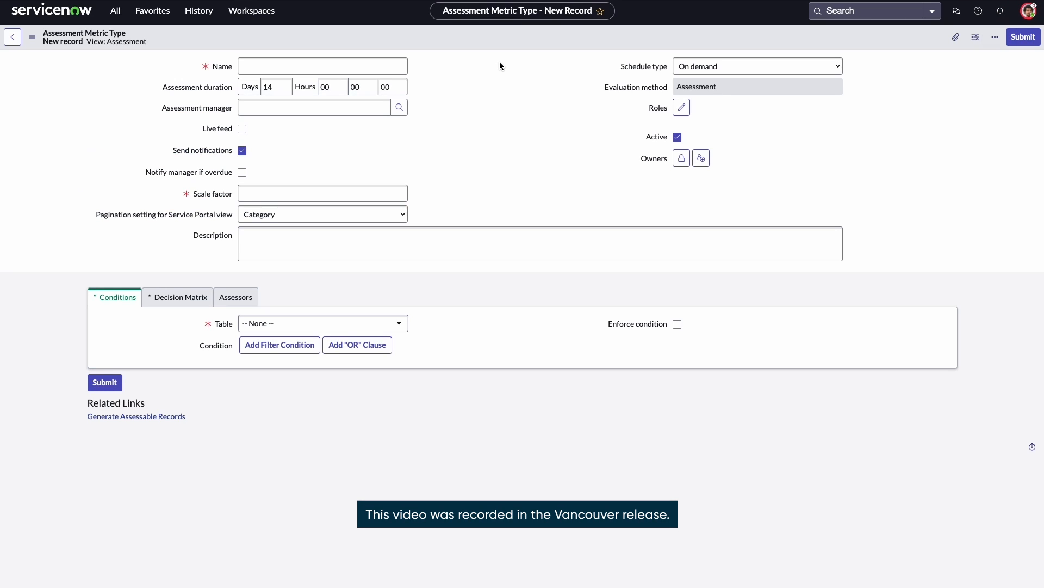
{"action": "type", "text": "Assessment Incident T"}
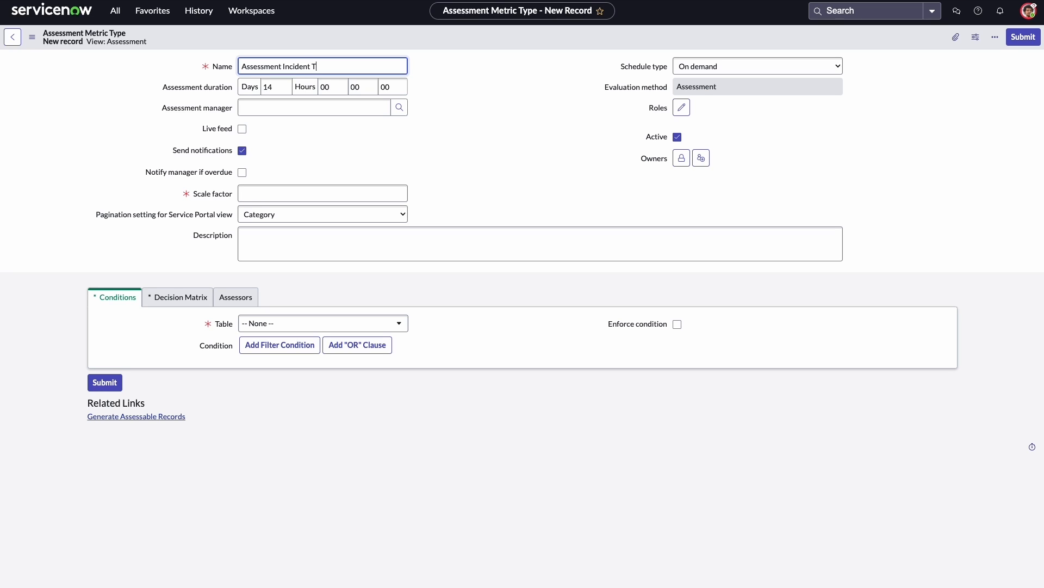
{"action": "type", "text": "echnical Issues"}
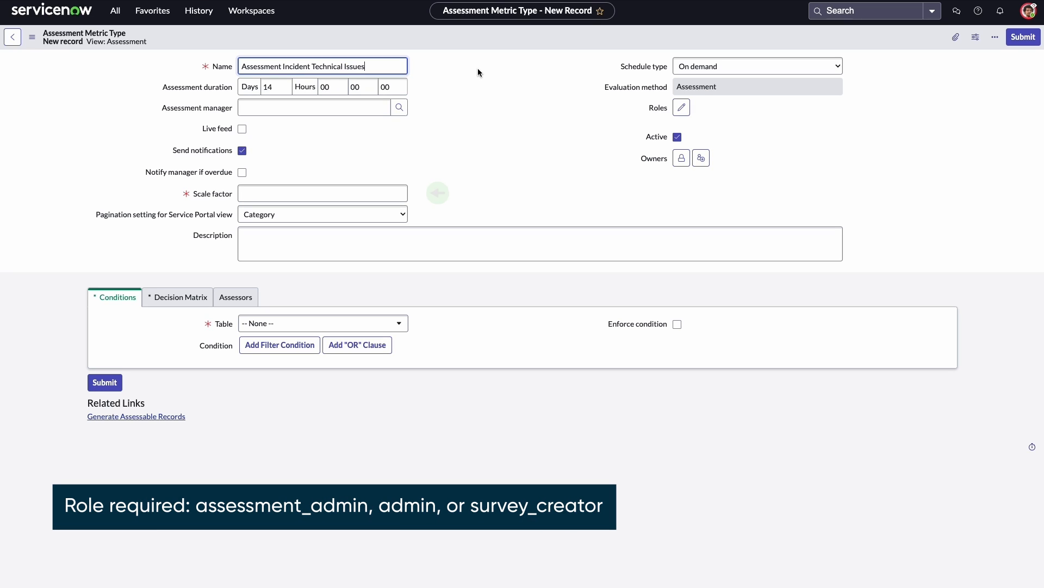
{"action": "left_click", "coordinate": [322, 193]}
{"action": "type", "text": "100"}
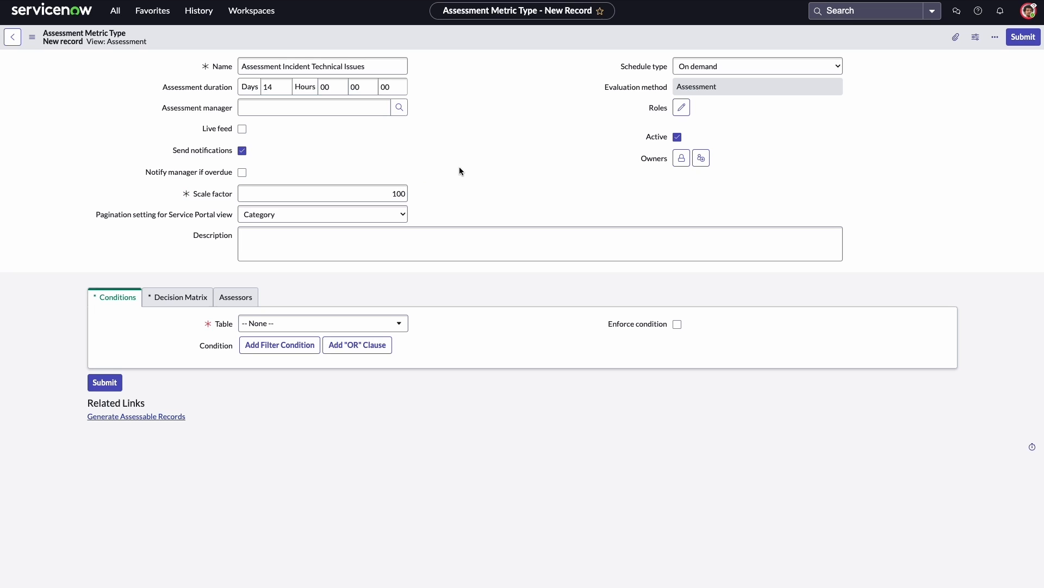
{"action": "mouse_move", "coordinate": [700, 157]}
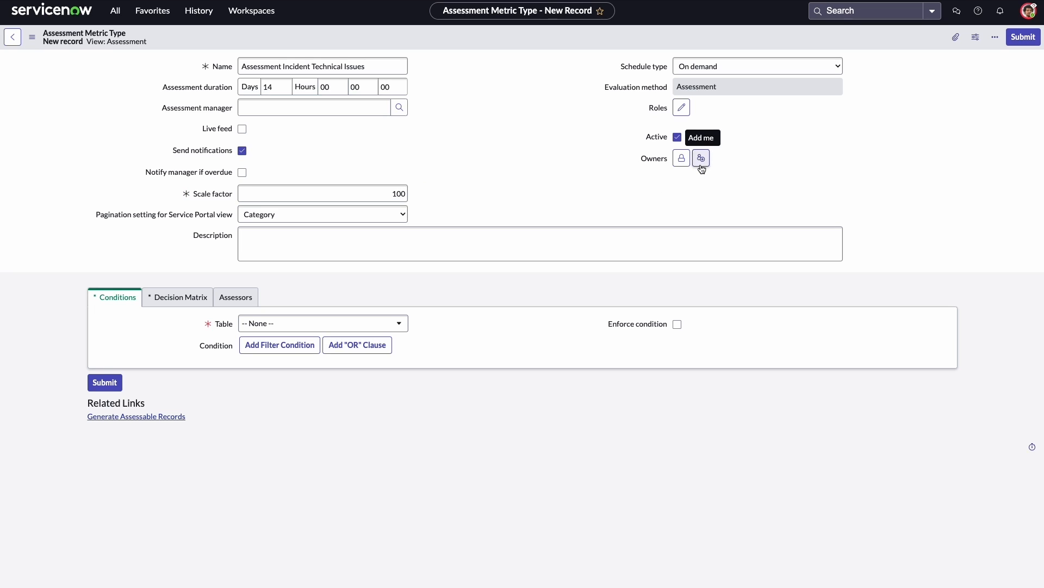
{"action": "left_click", "coordinate": [701, 137]}
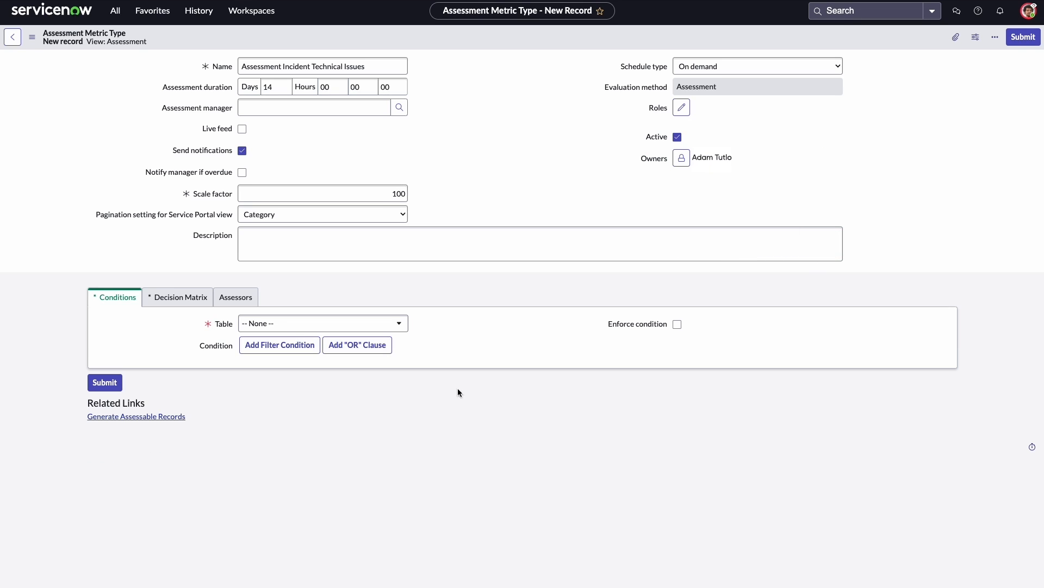
Target the Incident table with the condition Assignment group is Database.
{"action": "left_click", "coordinate": [321, 323]}
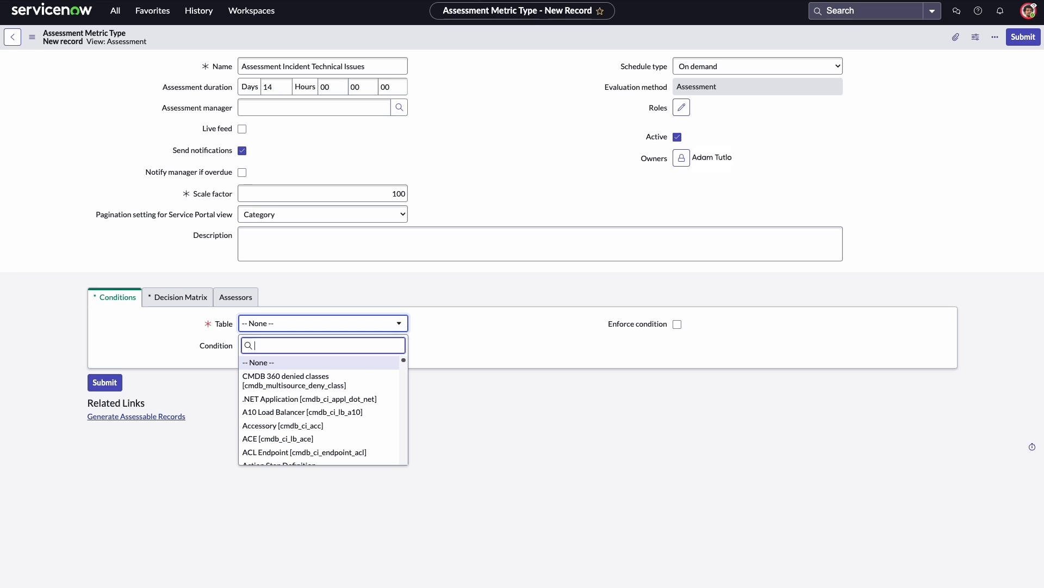
{"action": "type", "text": "Incident"}
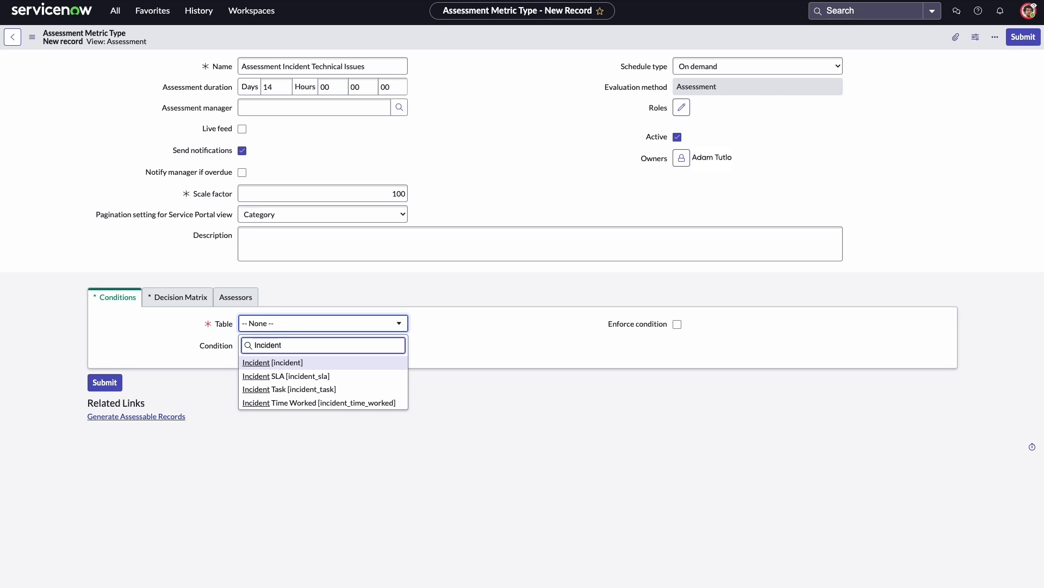
{"action": "left_click", "coordinate": [272, 362]}
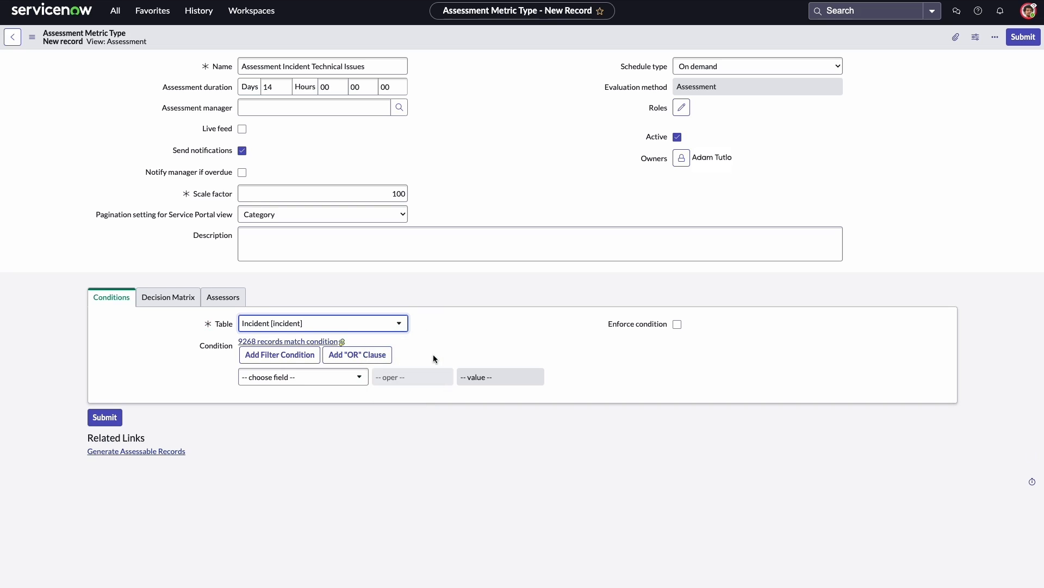
{"action": "left_click", "coordinate": [302, 376]}
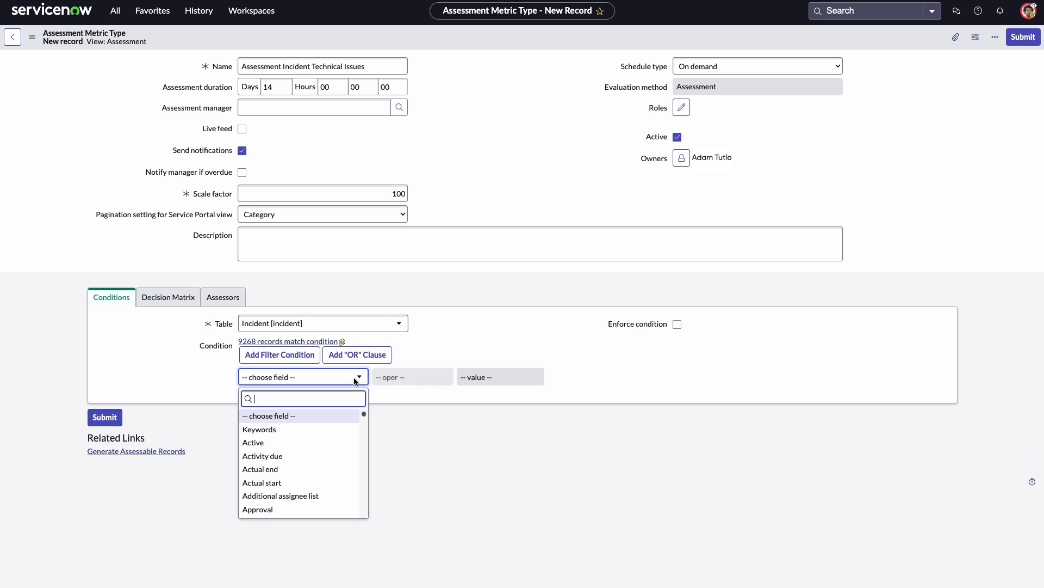
{"action": "type", "text": "Assign"}
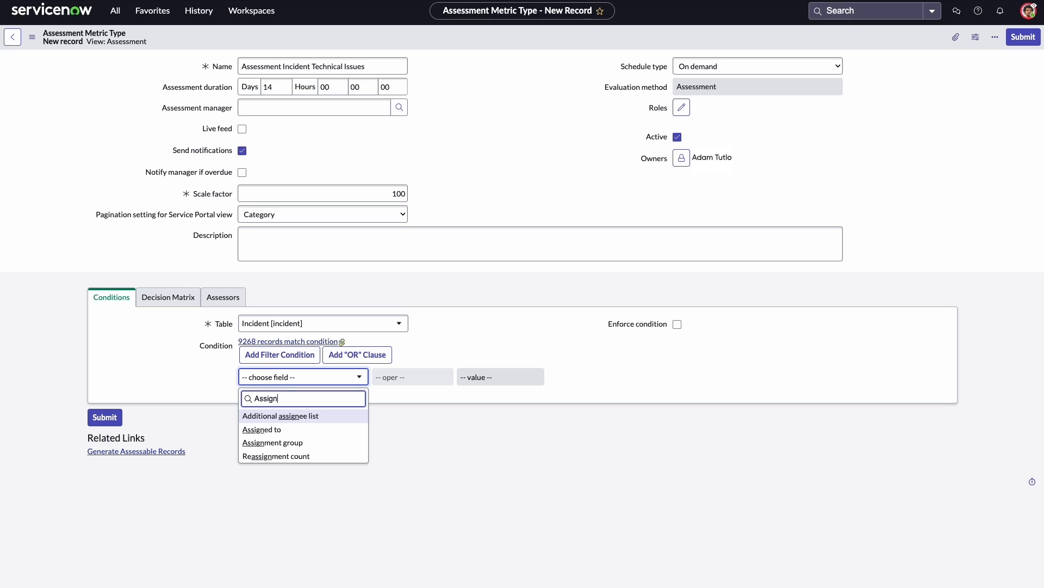
{"action": "type", "text": "ment"}
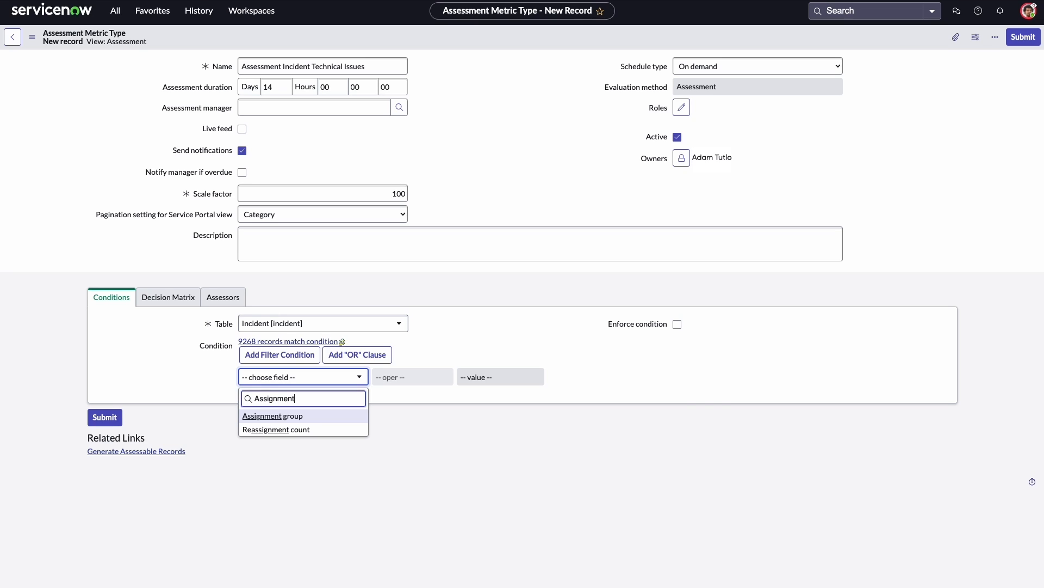
{"action": "left_click", "coordinate": [271, 415]}
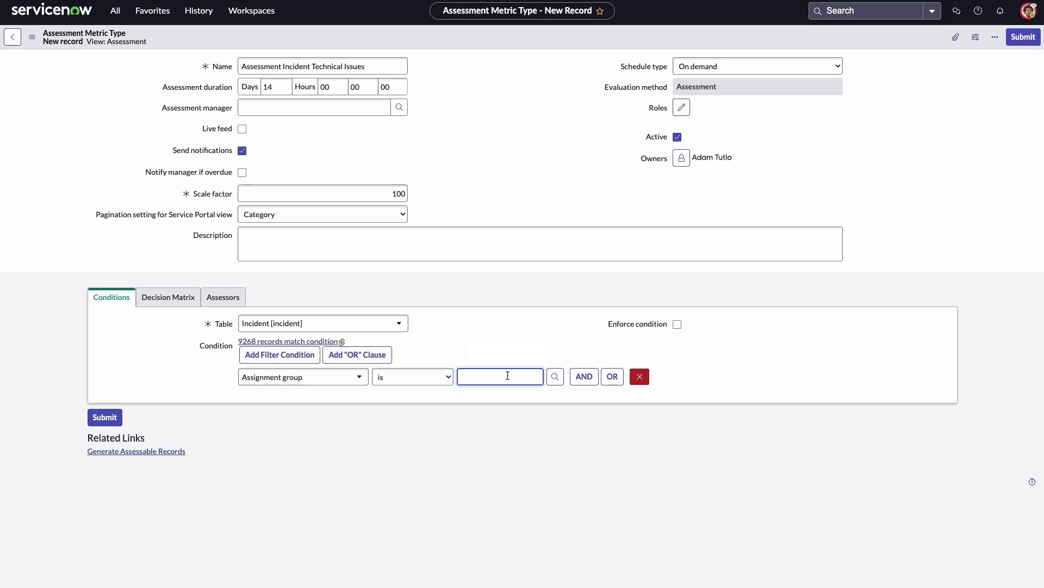
{"action": "type", "text": "Database"}
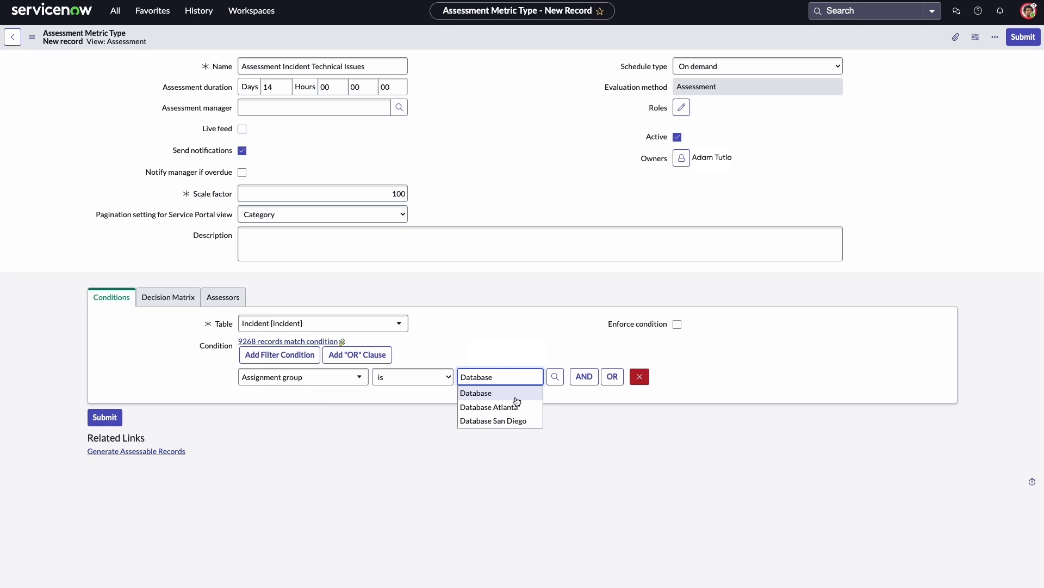
{"action": "left_click", "coordinate": [168, 297]}
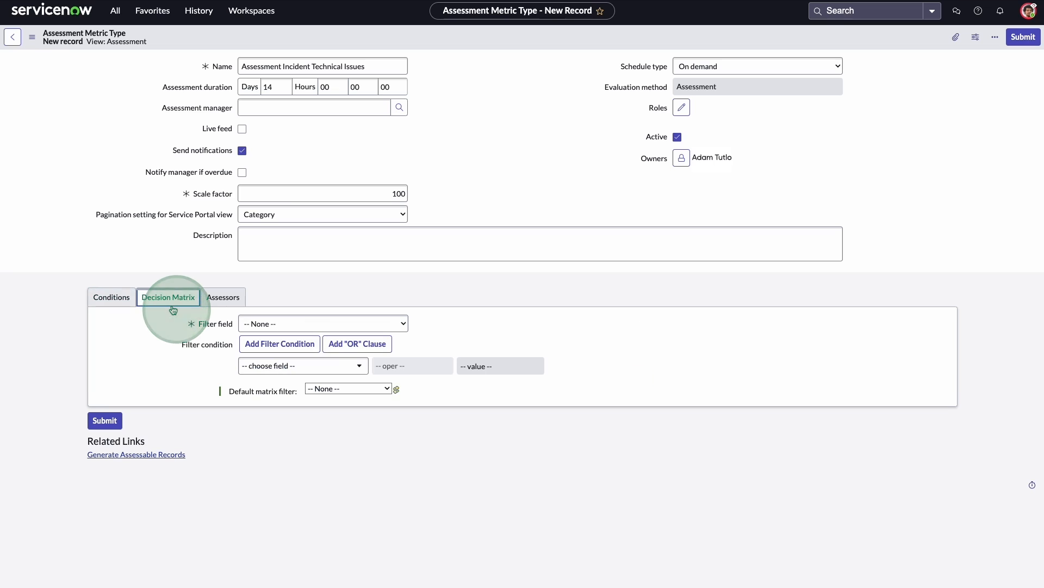
Add an 'Active is true' condition to the decision matrix.
{"action": "left_click", "coordinate": [322, 323]}
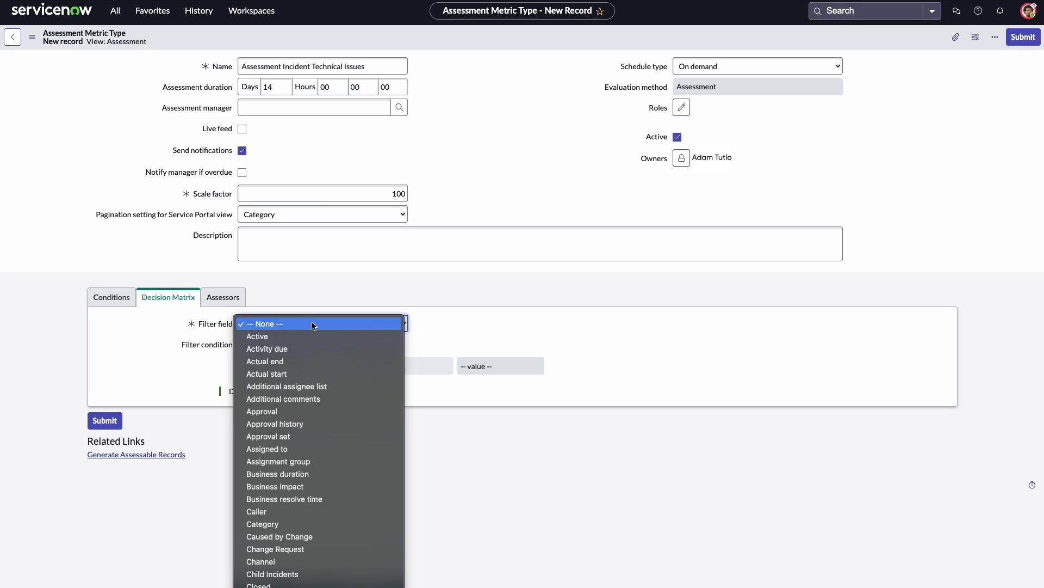
{"action": "mouse_move", "coordinate": [349, 460]}
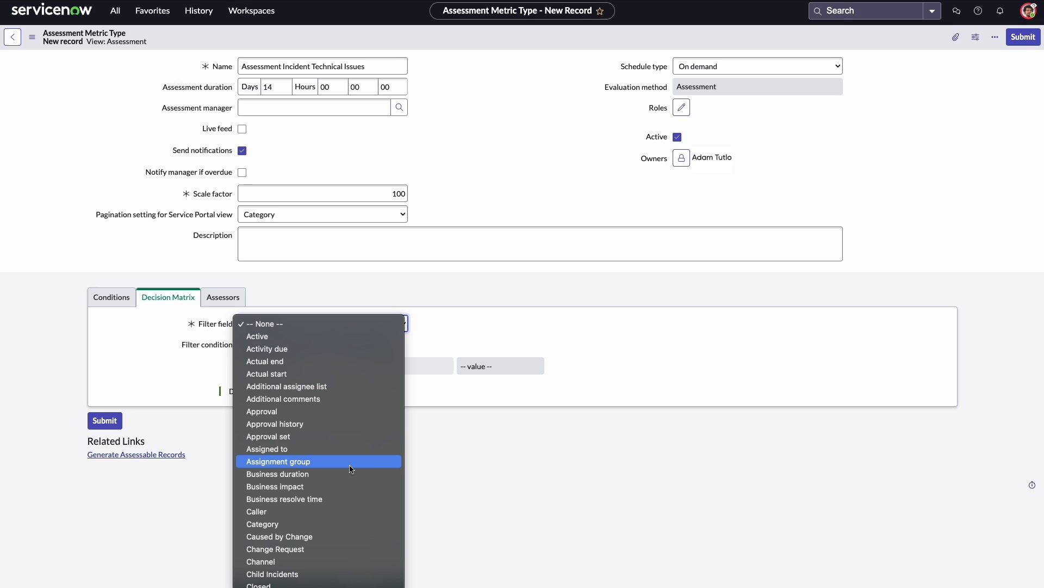
{"action": "left_click", "coordinate": [279, 461]}
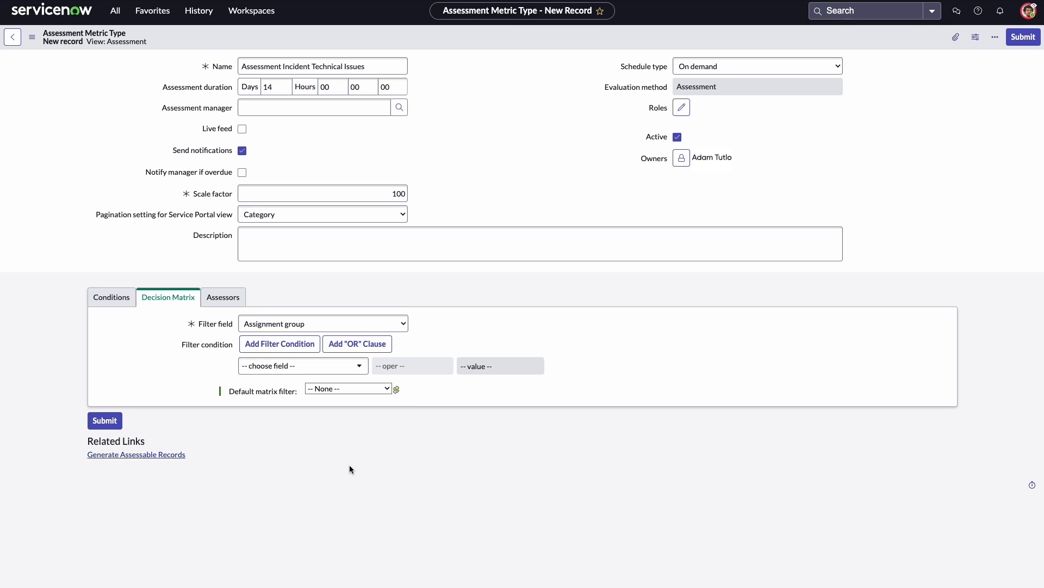
{"action": "left_click", "coordinate": [302, 365]}
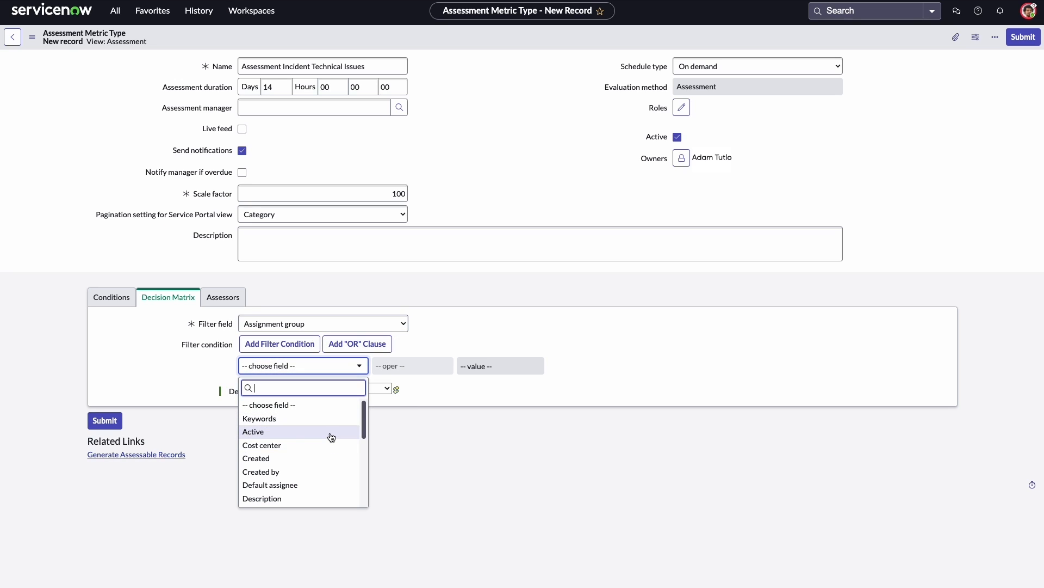
{"action": "left_click", "coordinate": [253, 431]}
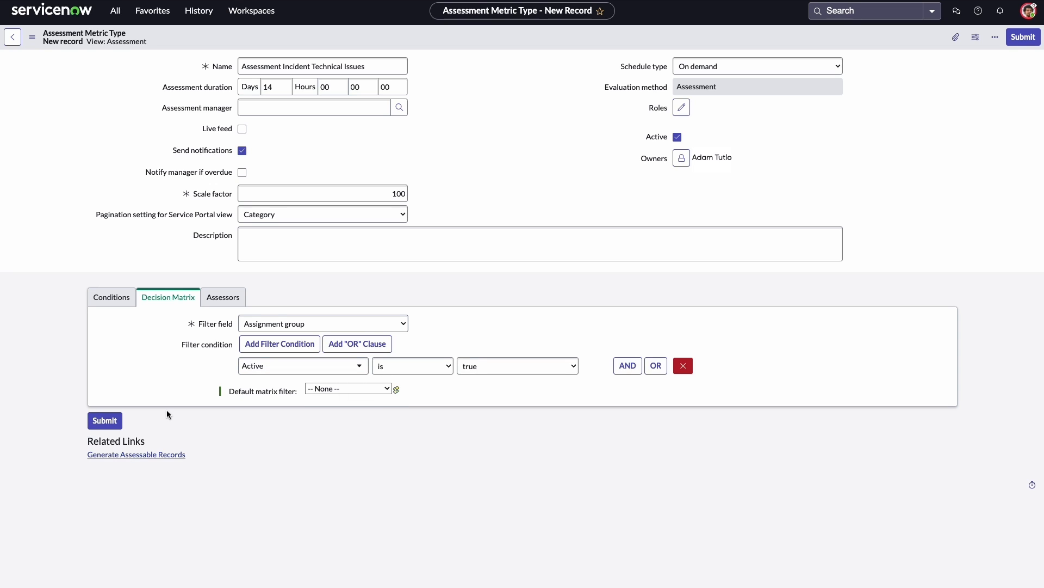
{"action": "left_click", "coordinate": [223, 297]}
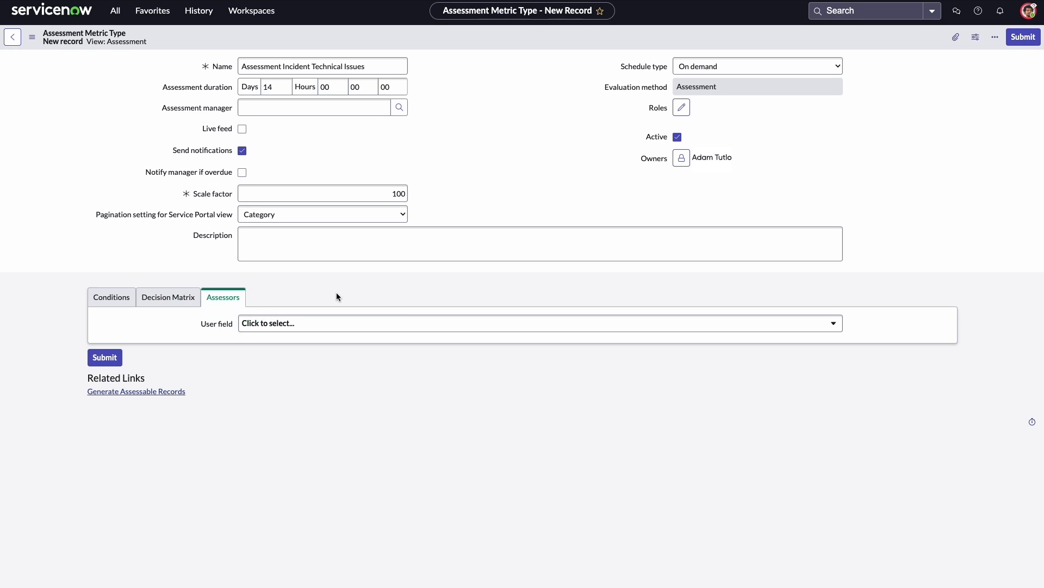
Set the assessor User field to Caller and save the metric type.
{"action": "left_click", "coordinate": [352, 324]}
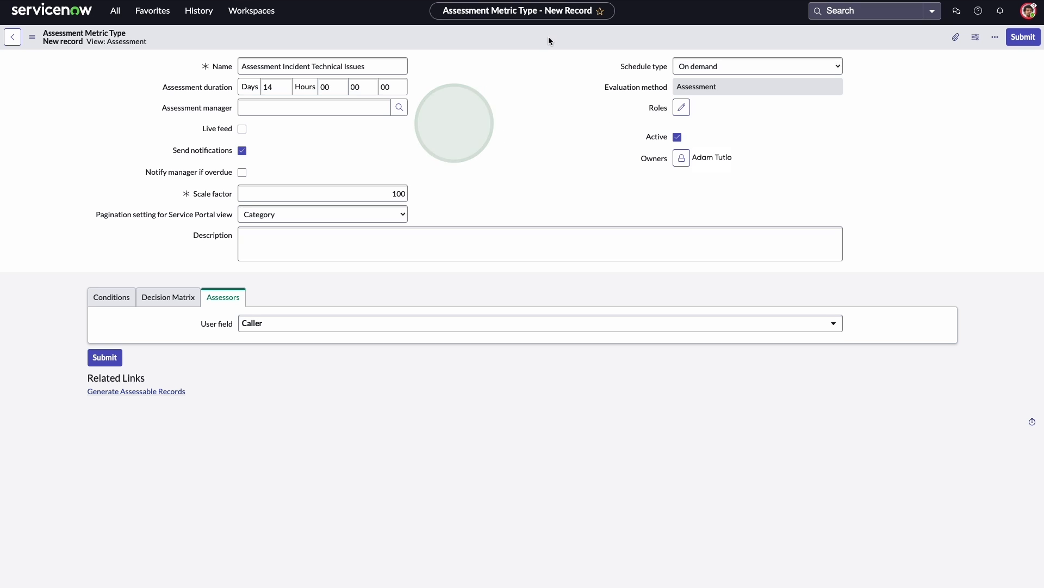
{"action": "left_click", "coordinate": [995, 36]}
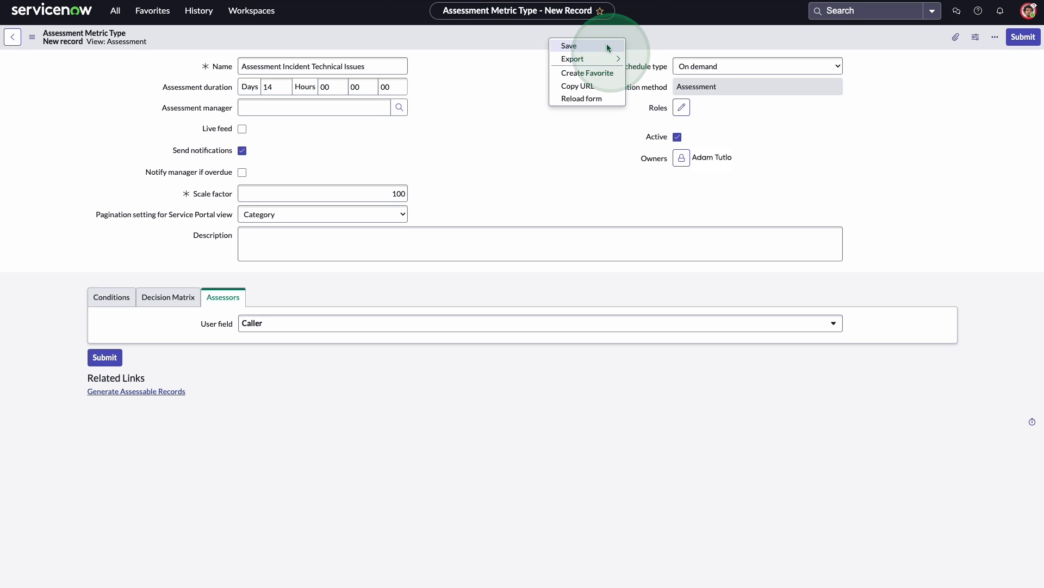
{"action": "left_click", "coordinate": [569, 45]}
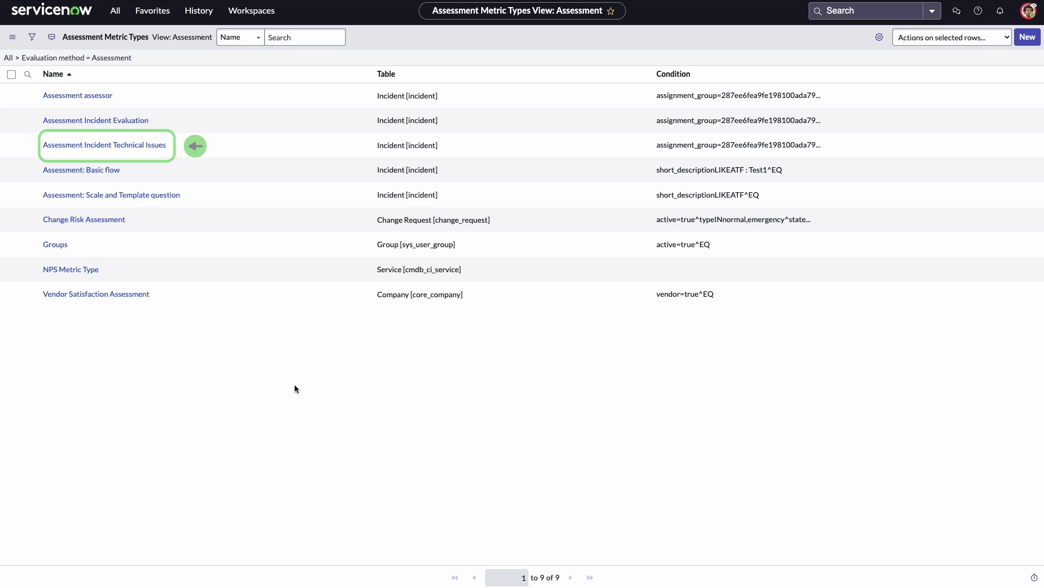
Add metric category 'Technical Issue Evaluation', filtered to Assignment group is Database.
{"action": "left_click", "coordinate": [103, 144]}
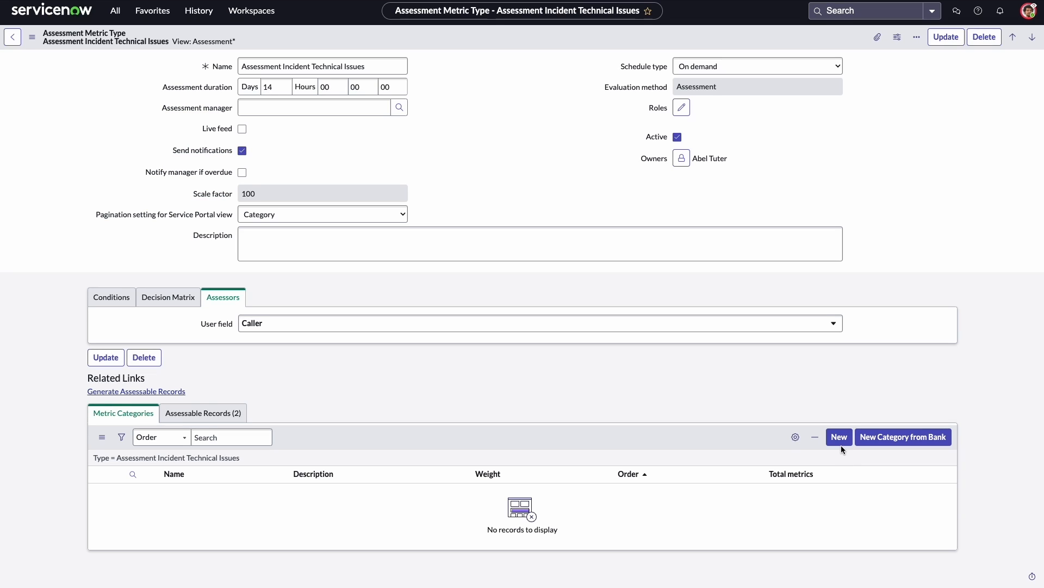
{"action": "left_click", "coordinate": [838, 437]}
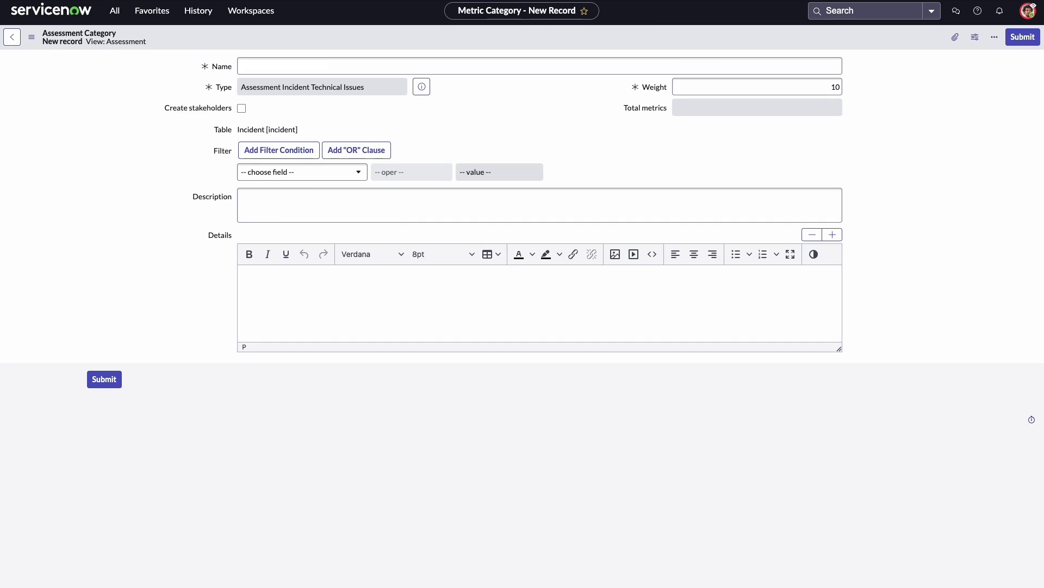
{"action": "type", "text": "Technical Issue Evaluation"}
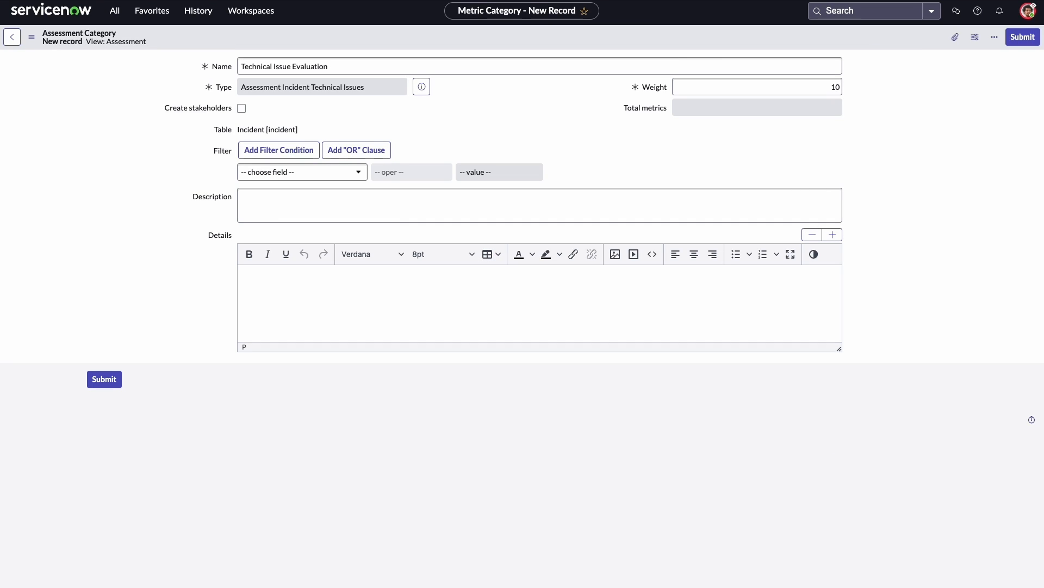
{"action": "left_click", "coordinate": [278, 150]}
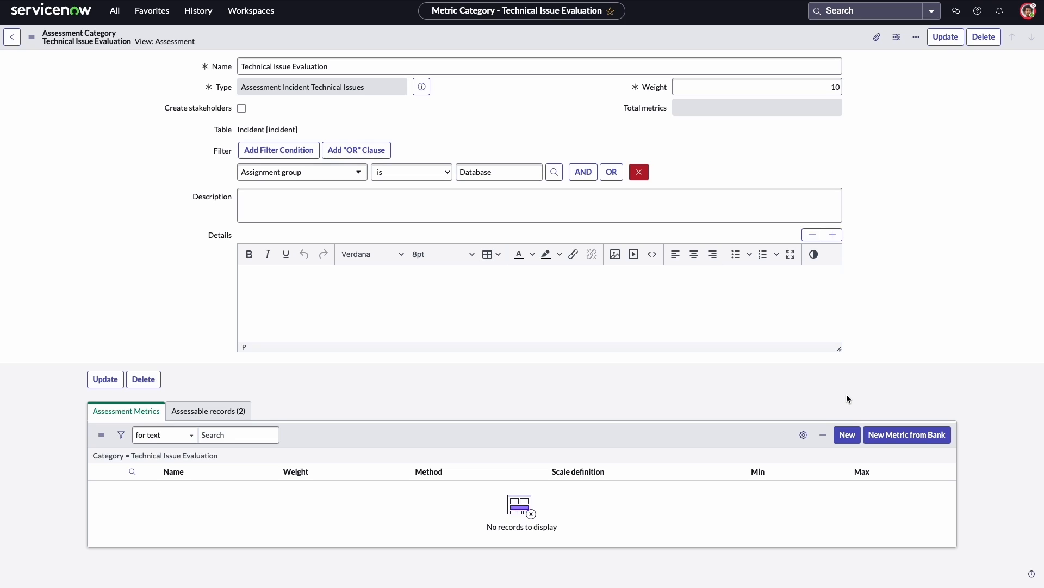
{"action": "mouse_move", "coordinate": [846, 434]}
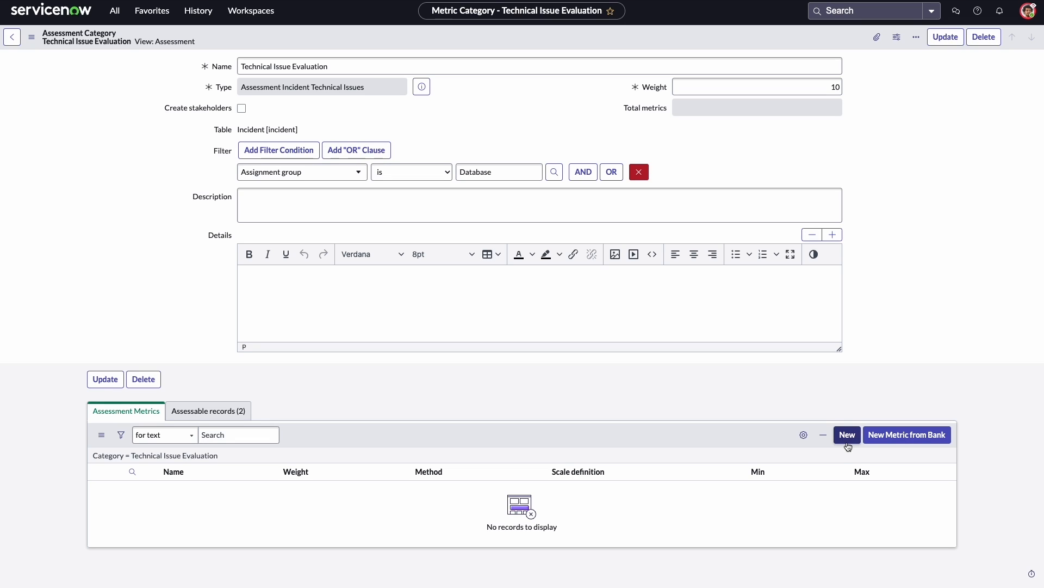
Submit metric 'Time taken to resolve the issue', asking how long support took to resolve it.
{"action": "left_click", "coordinate": [846, 434]}
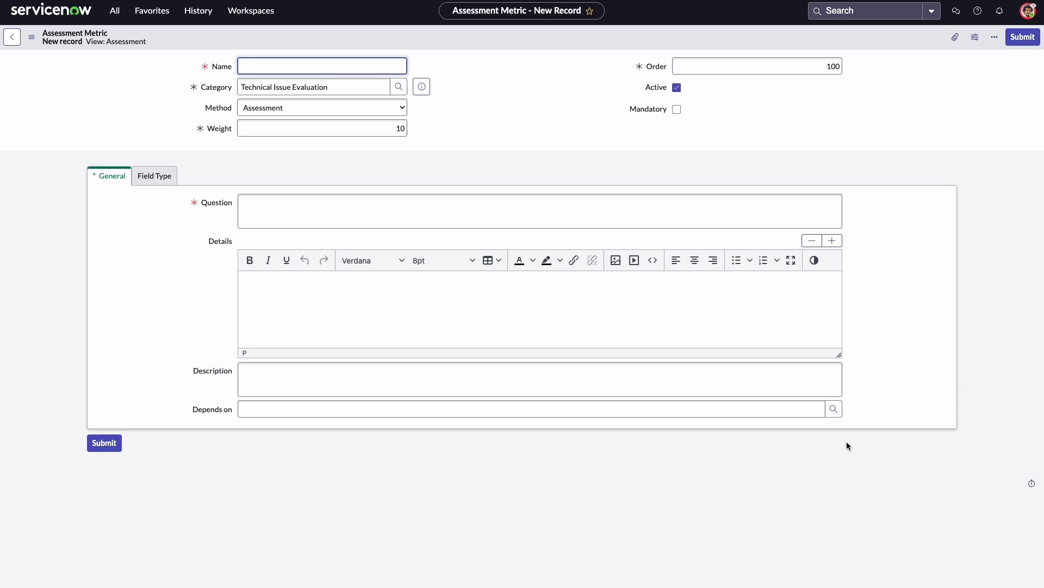
{"action": "type", "text": "Time taken t"}
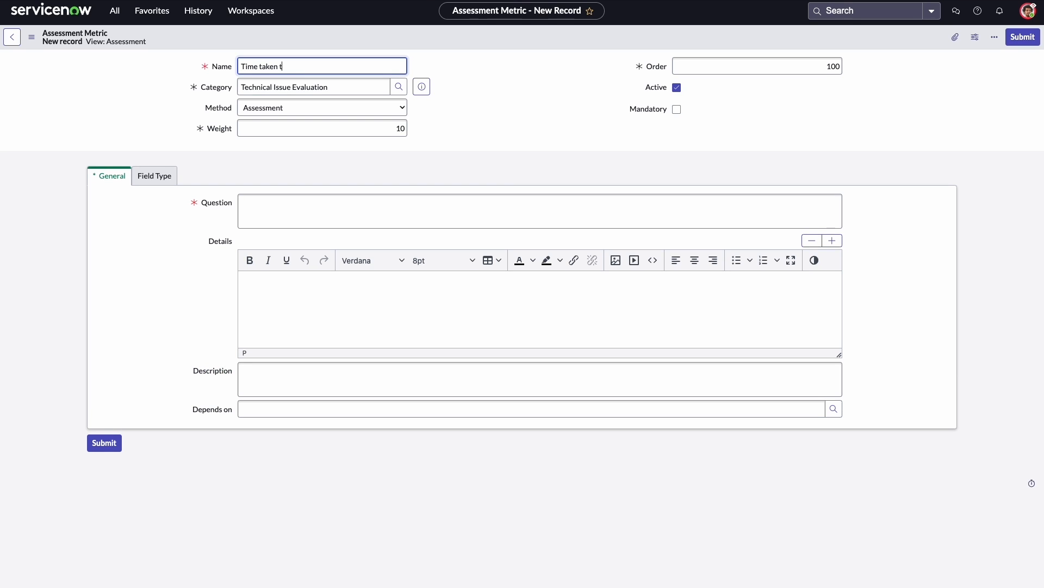
{"action": "type", "text": "o resolve the is"}
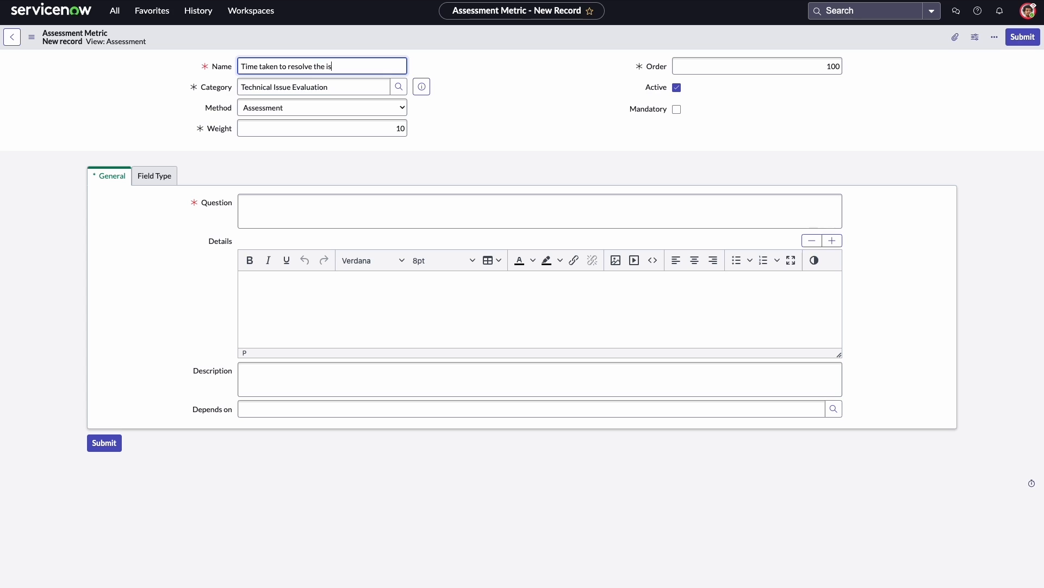
{"action": "type", "text": "sue"}
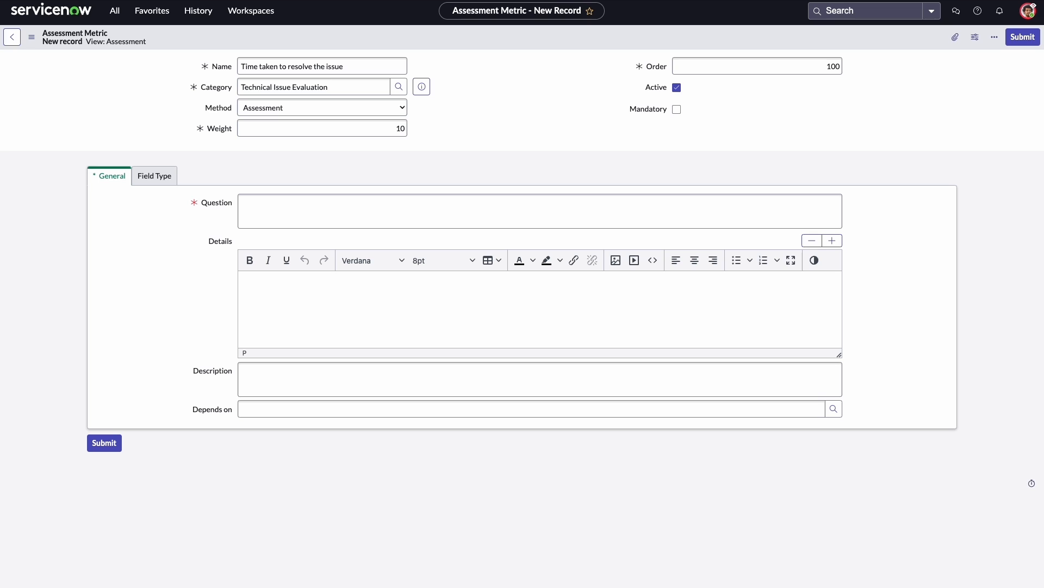
{"action": "type", "text": "How long did the customer support team take to resolve your issue?"}
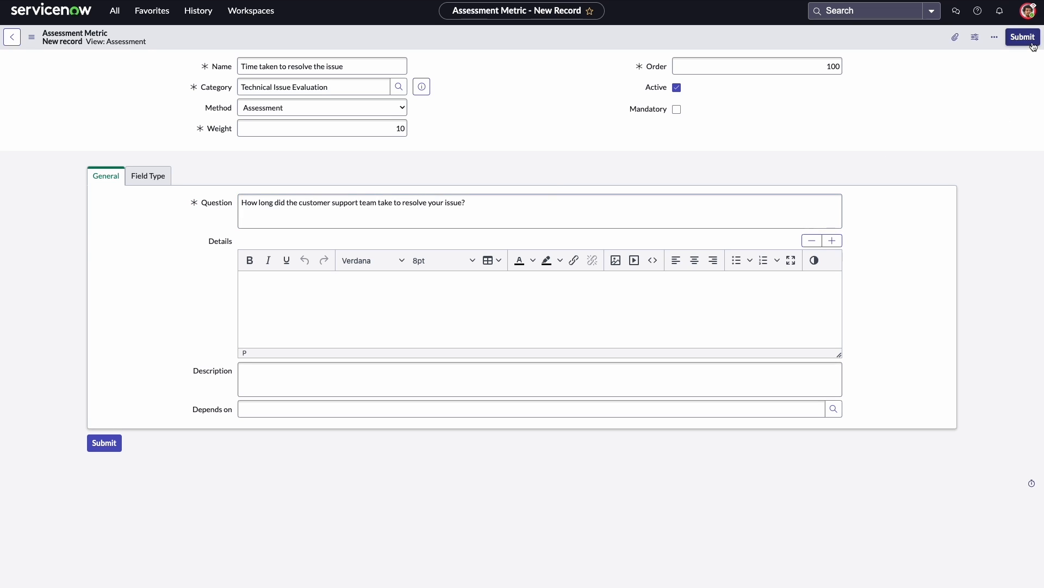
{"action": "left_click", "coordinate": [1021, 37]}
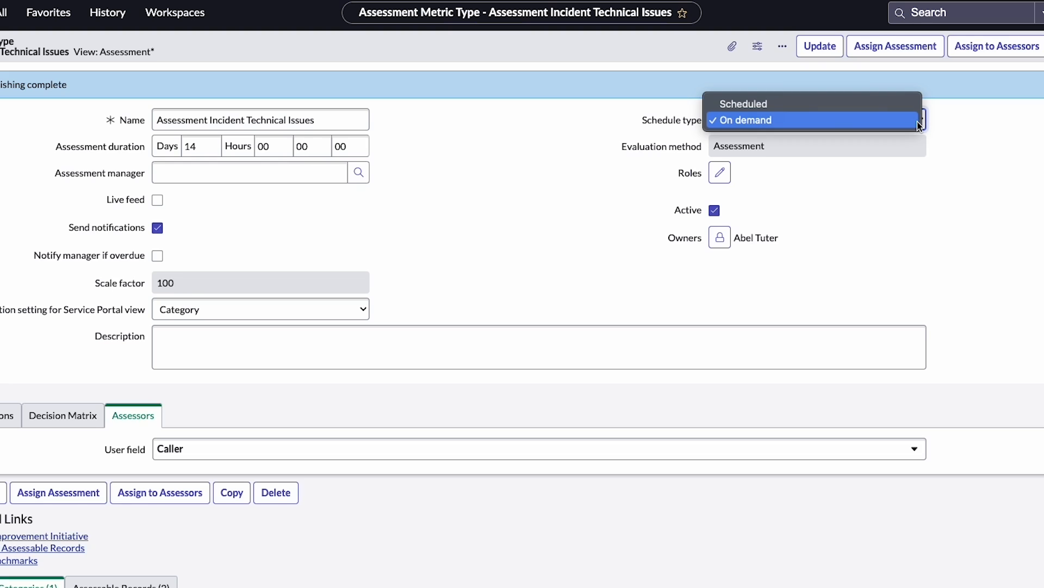
Publish the metric type with its schedule type set to On demand.
{"action": "left_click", "coordinate": [744, 119]}
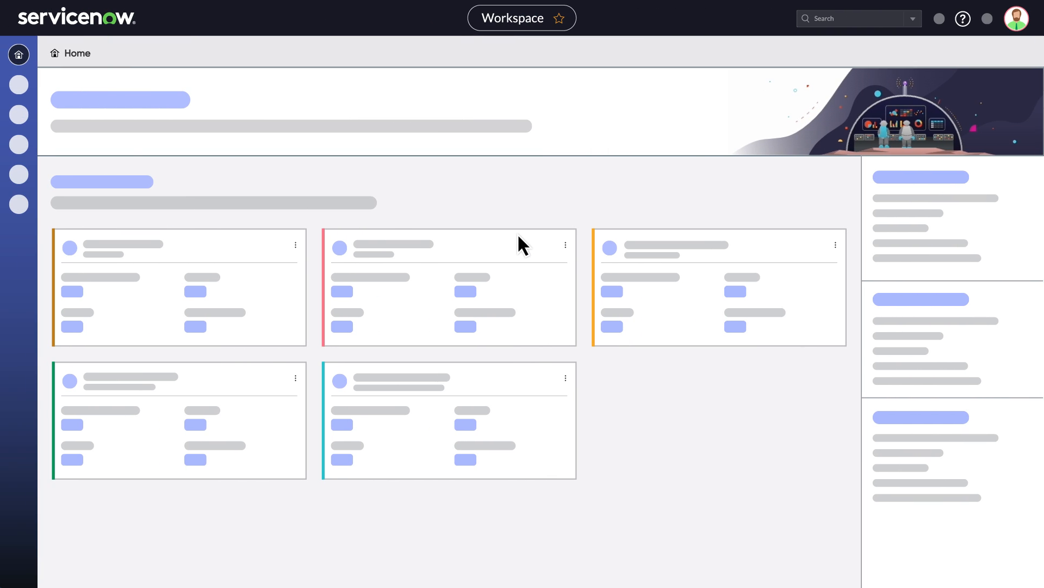
Open the Help resources panel from the Workspace header's question-mark icon.
{"action": "left_click", "coordinate": [963, 18]}
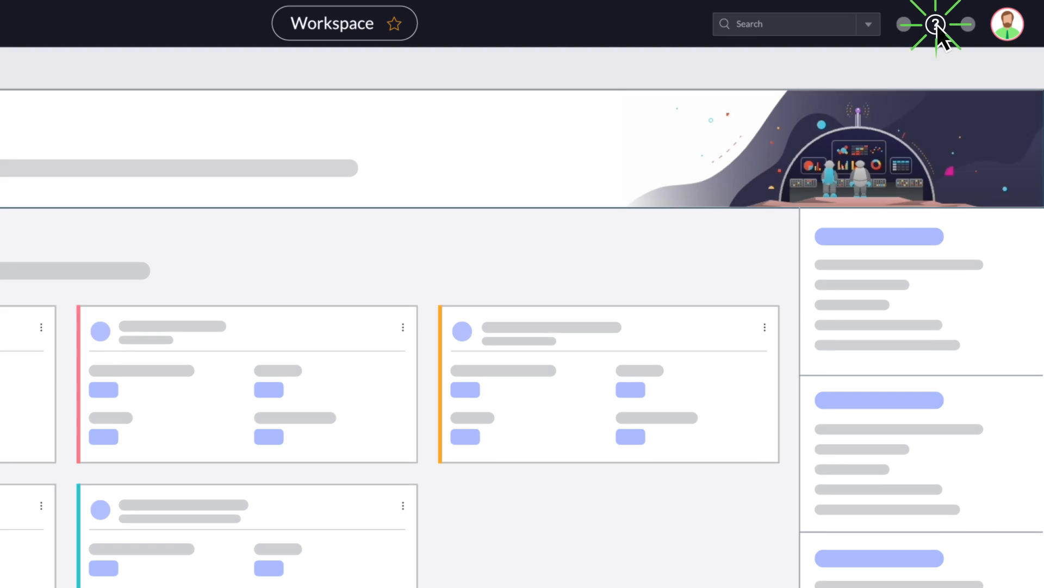
{"action": "left_click", "coordinate": [935, 24]}
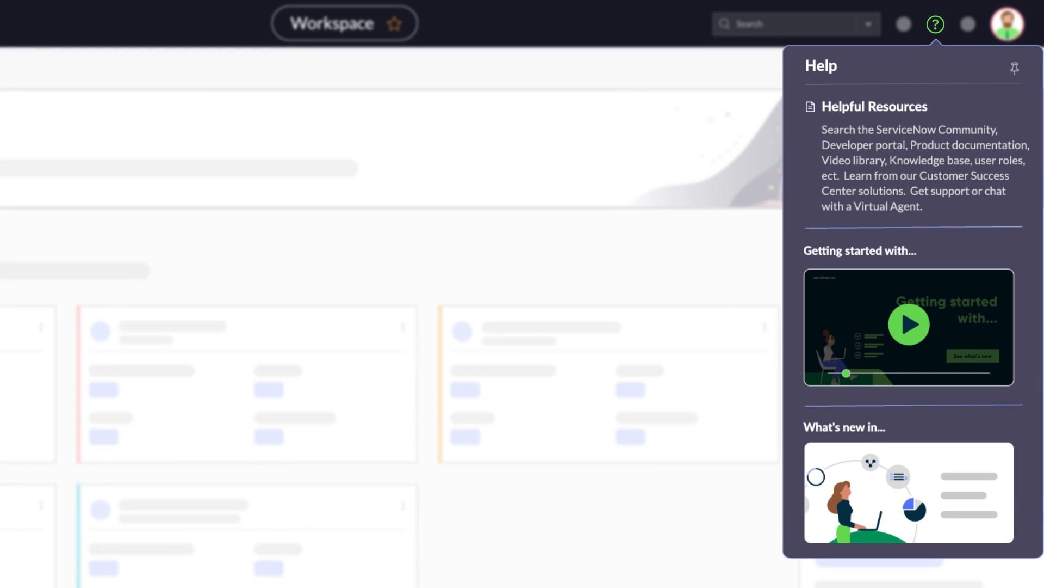